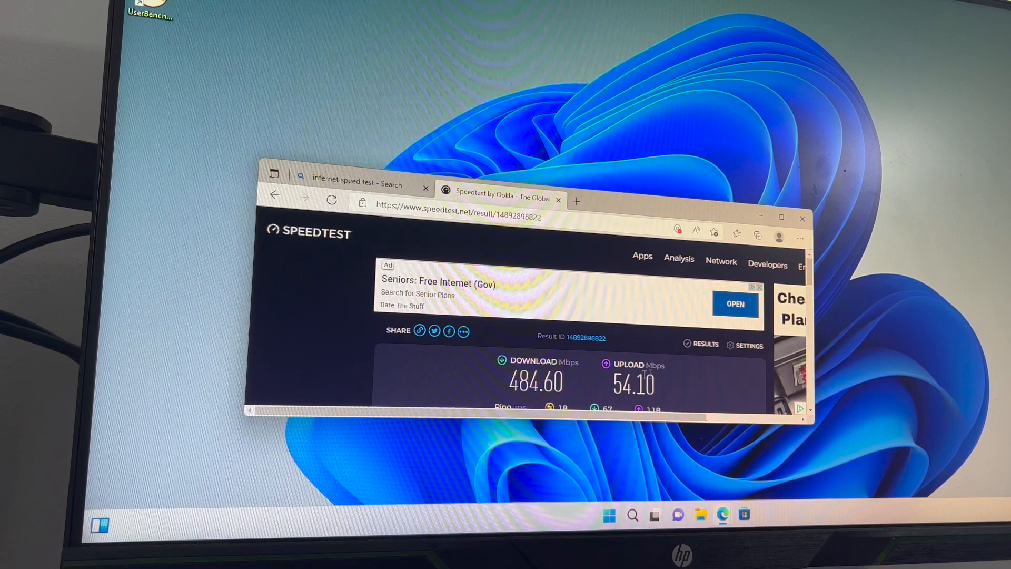
{"action": "mouse_move", "coordinate": [924, 309]}
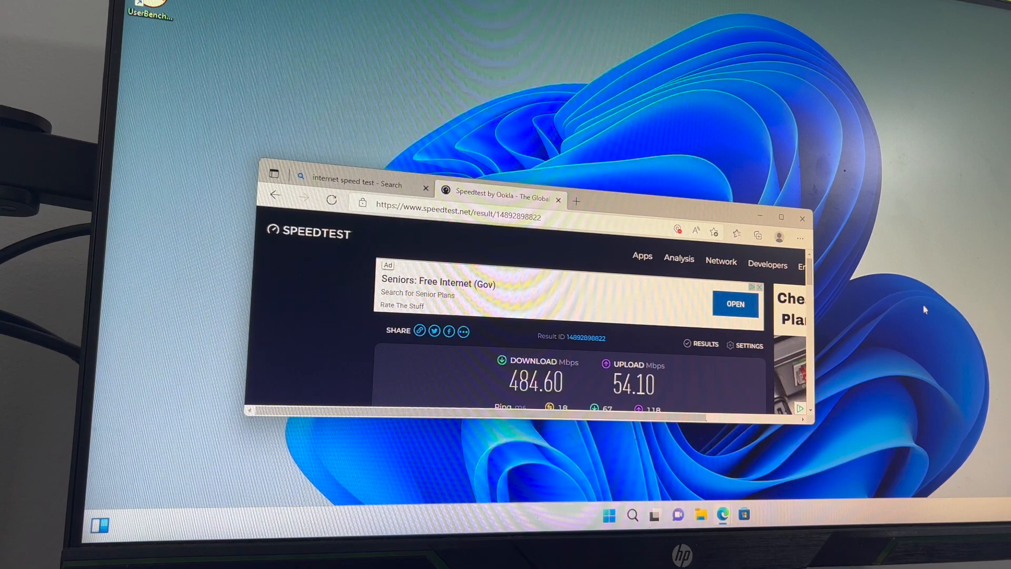
{"action": "mouse_move", "coordinate": [584, 322]}
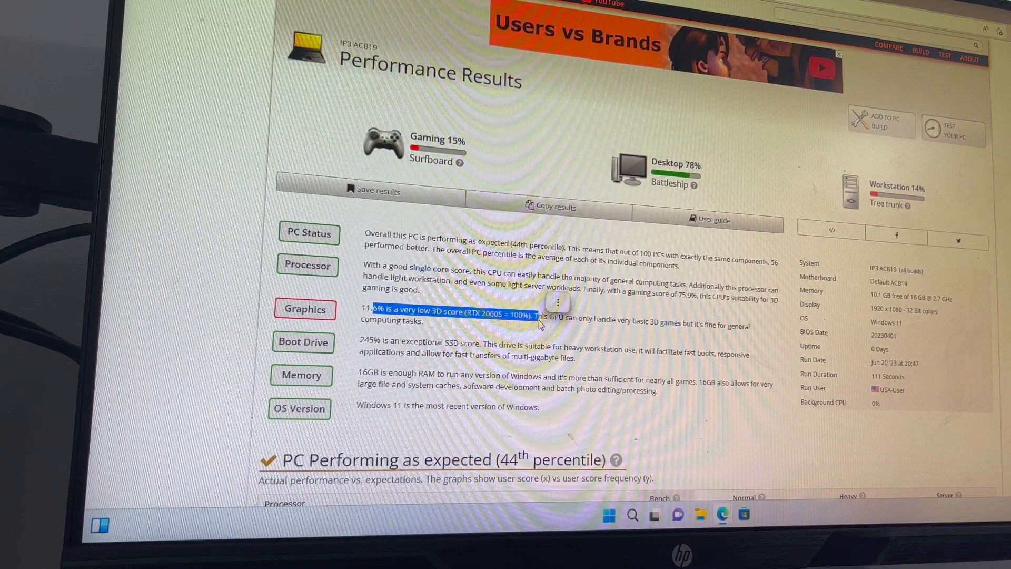
{"action": "mouse_move", "coordinate": [597, 349]}
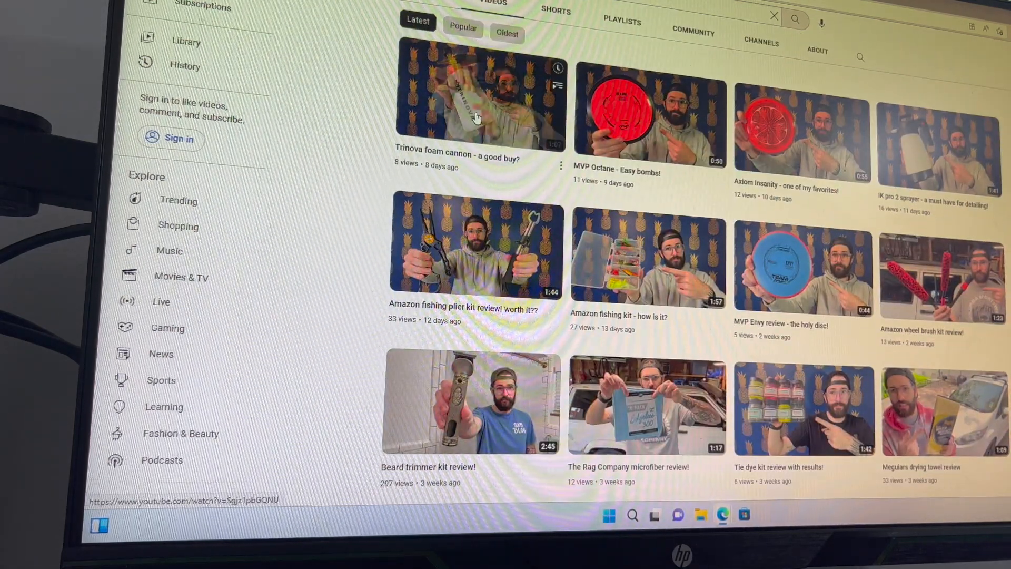
- Start the 'Trinova foam cannon - a good buy?' video from the YouTube channel page
{"action": "left_click", "coordinate": [475, 105]}
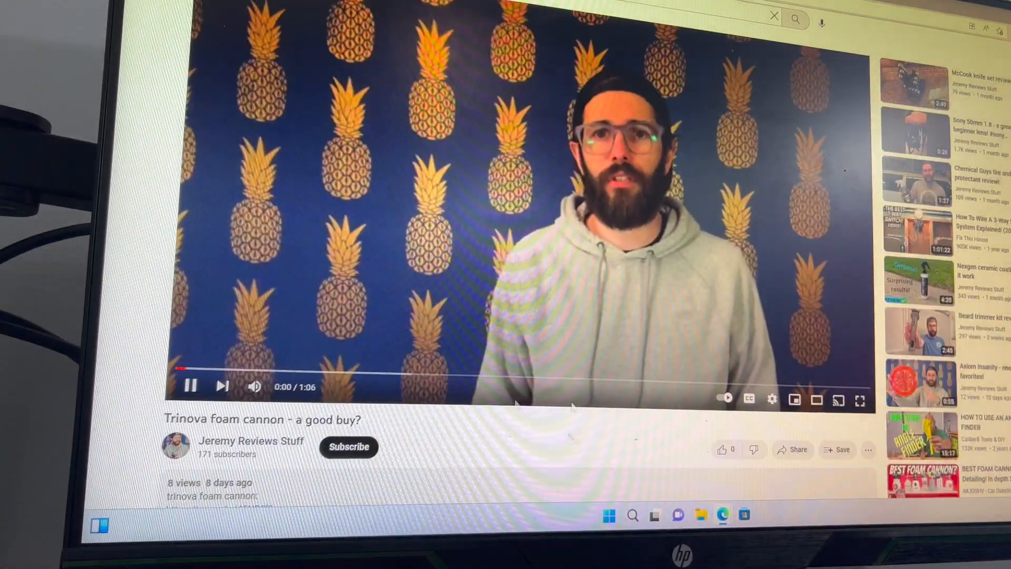
- Let the Trinova foam cannon video play, then pause it at 0:29
{"action": "left_click", "coordinate": [771, 398]}
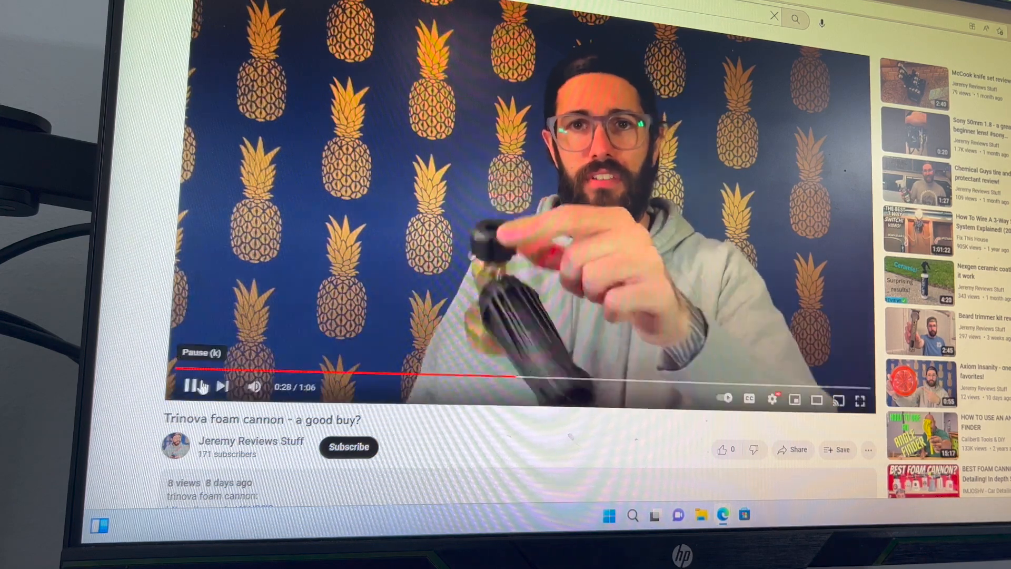
{"action": "left_click", "coordinate": [192, 387]}
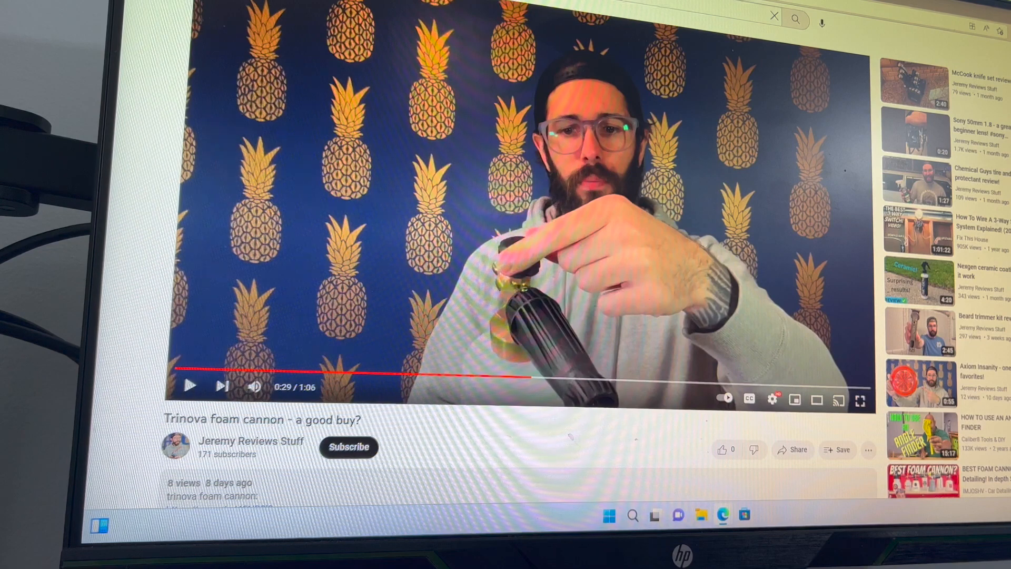